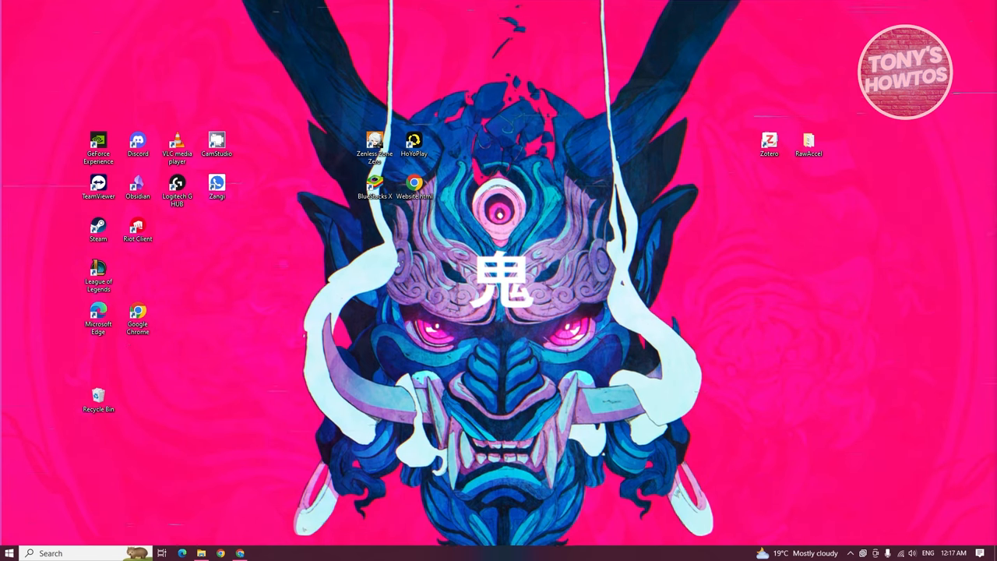
- Launch Google Chrome from its desktop shortcut
left_click(183, 553)
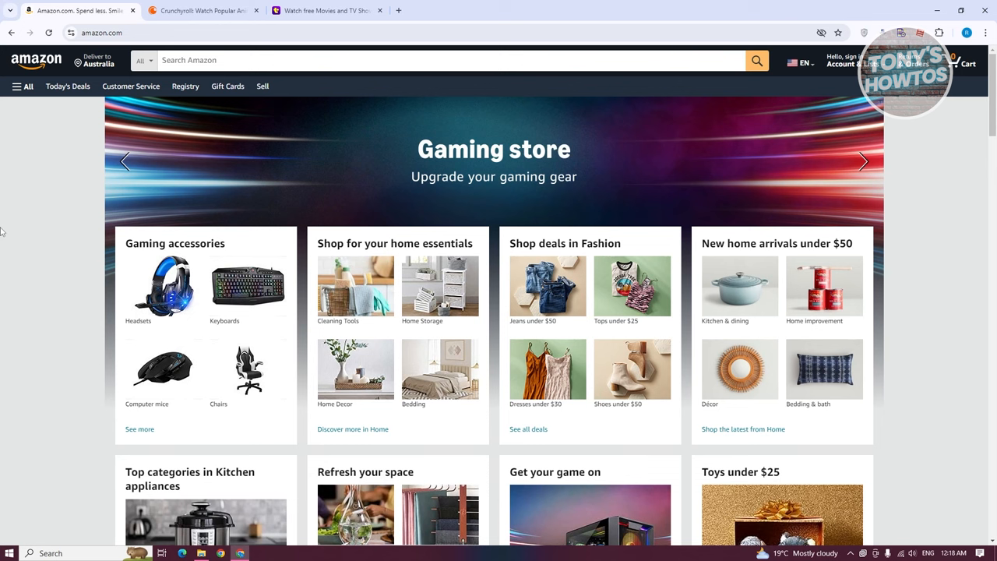
mouse_move(248, 76)
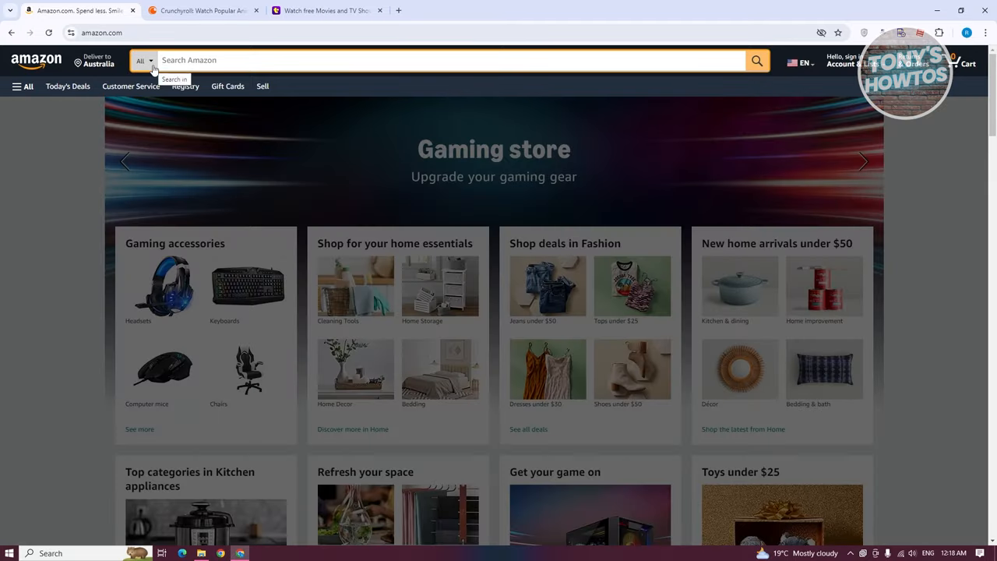
- Search Amazon's Prime Video department for "anime"
left_click(144, 60)
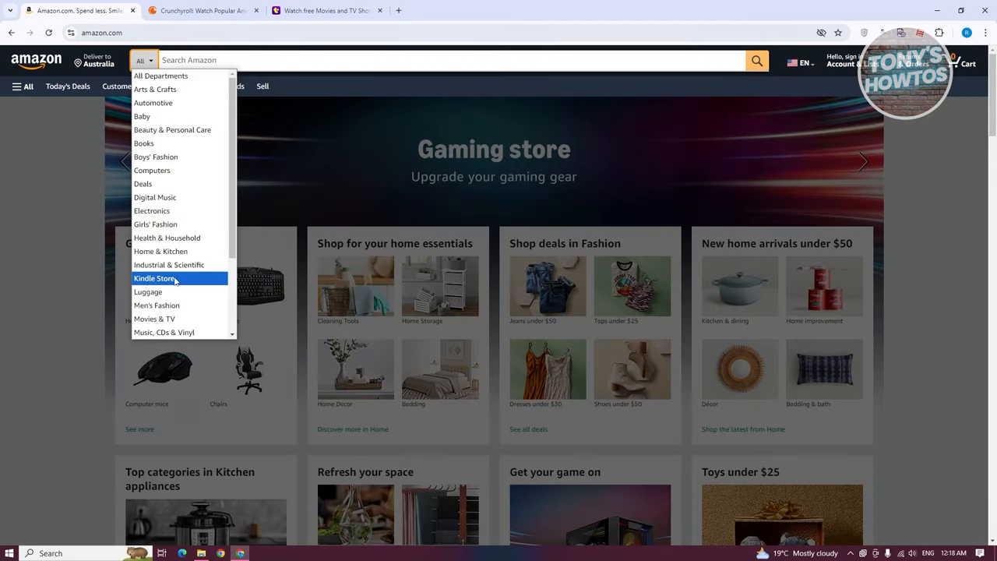
scroll("down", 3)
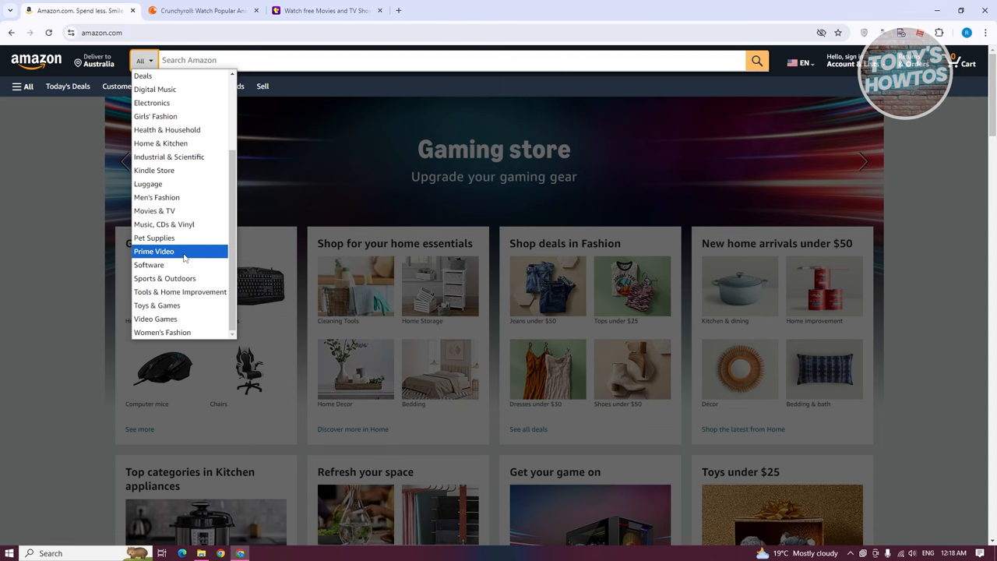
left_click(154, 251)
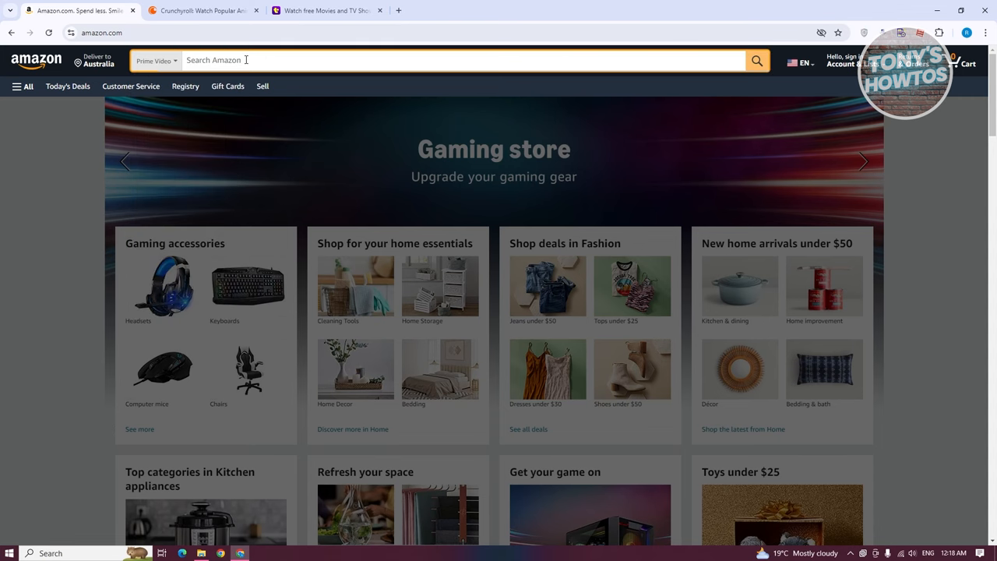
type("anime")
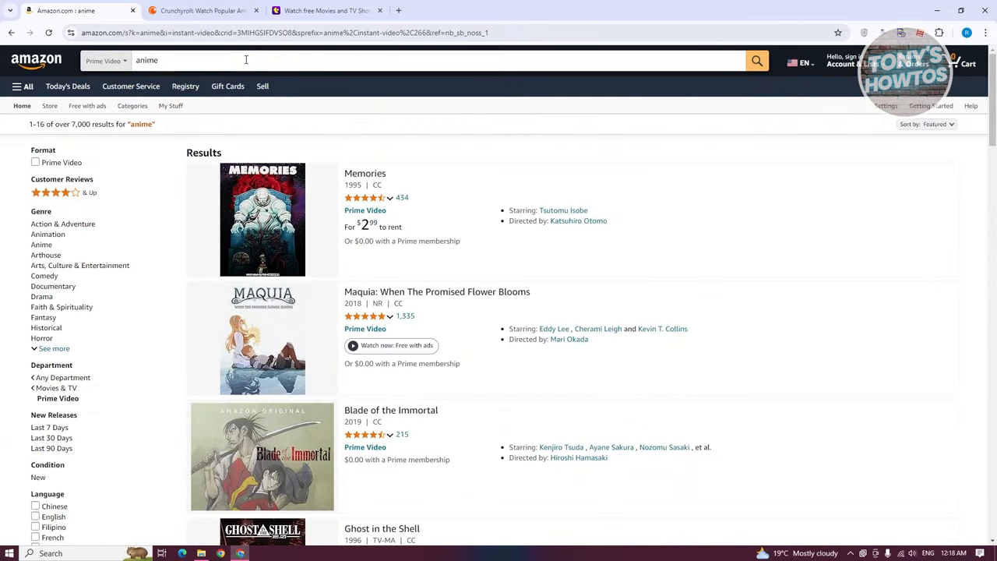
mouse_move(86, 106)
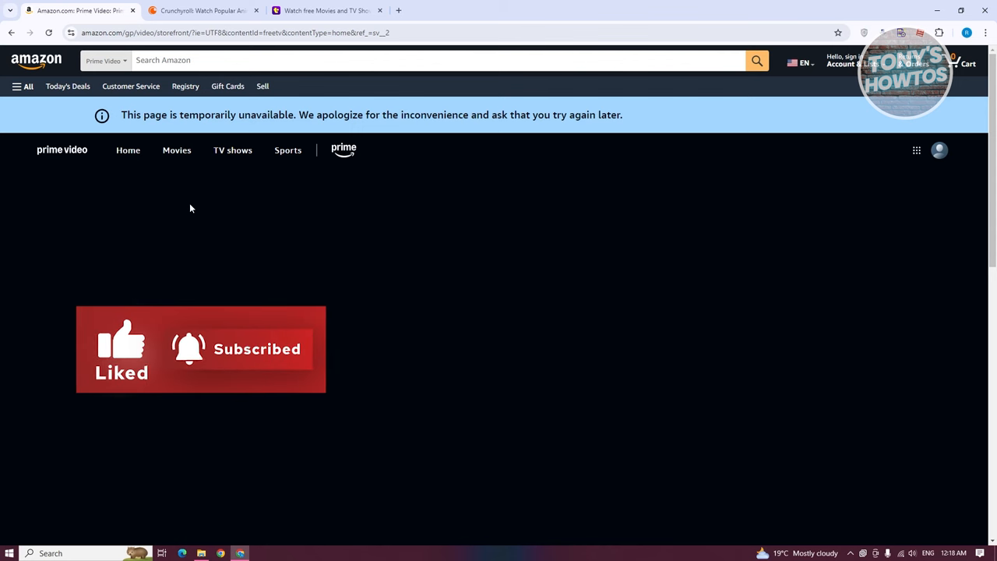
left_click(203, 10)
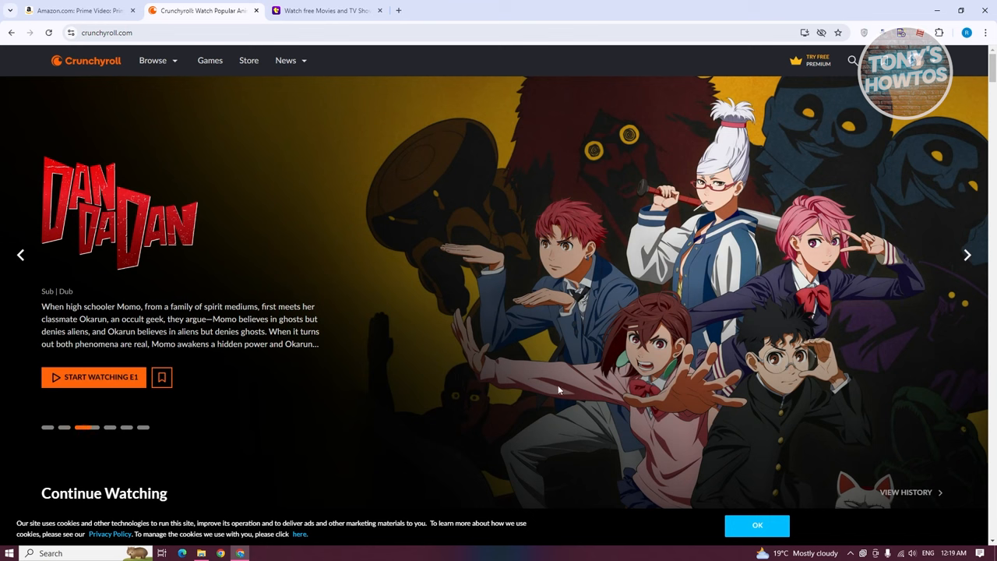
mouse_move(565, 261)
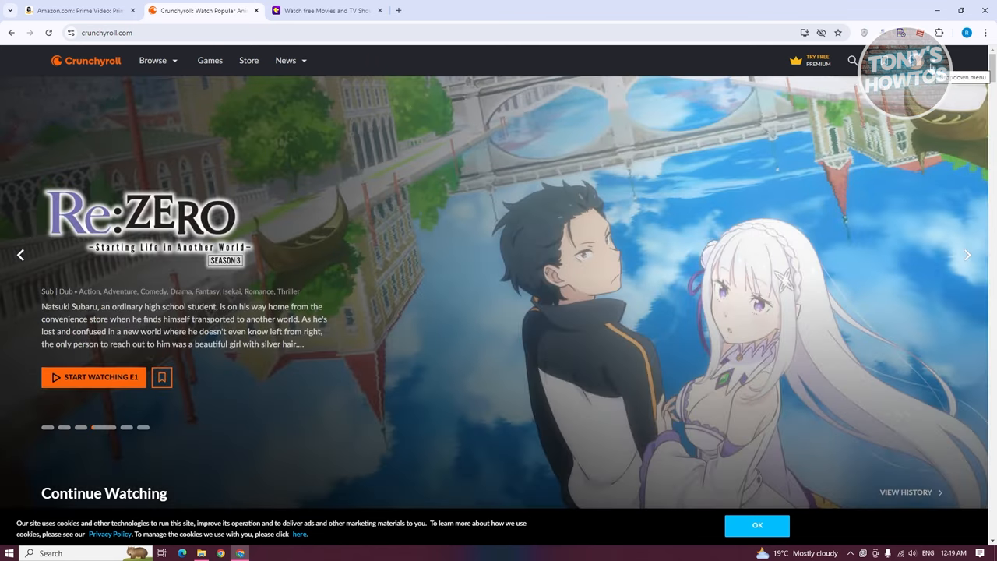
left_click(926, 60)
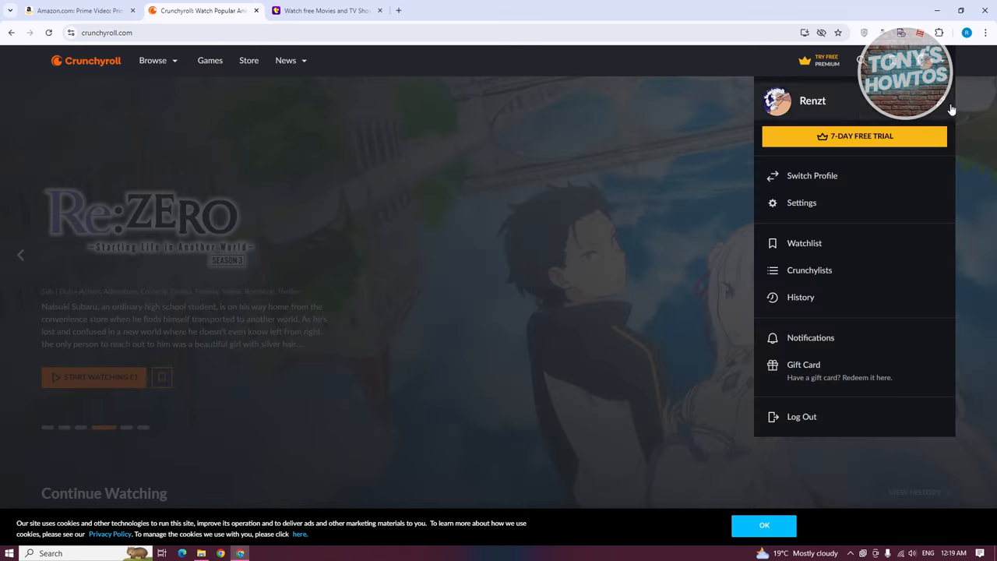
mouse_move(506, 312)
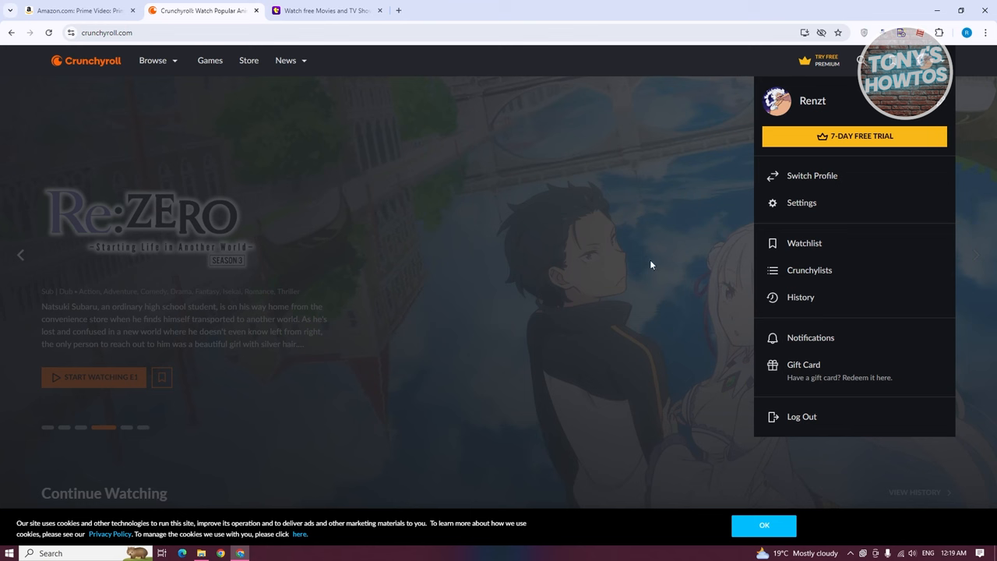
mouse_move(590, 237)
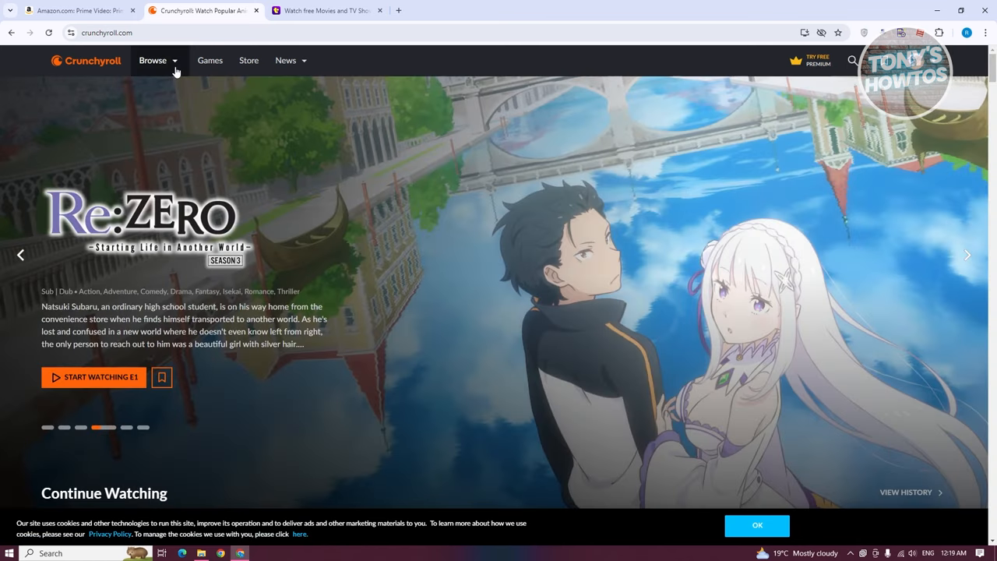
mouse_move(153, 60)
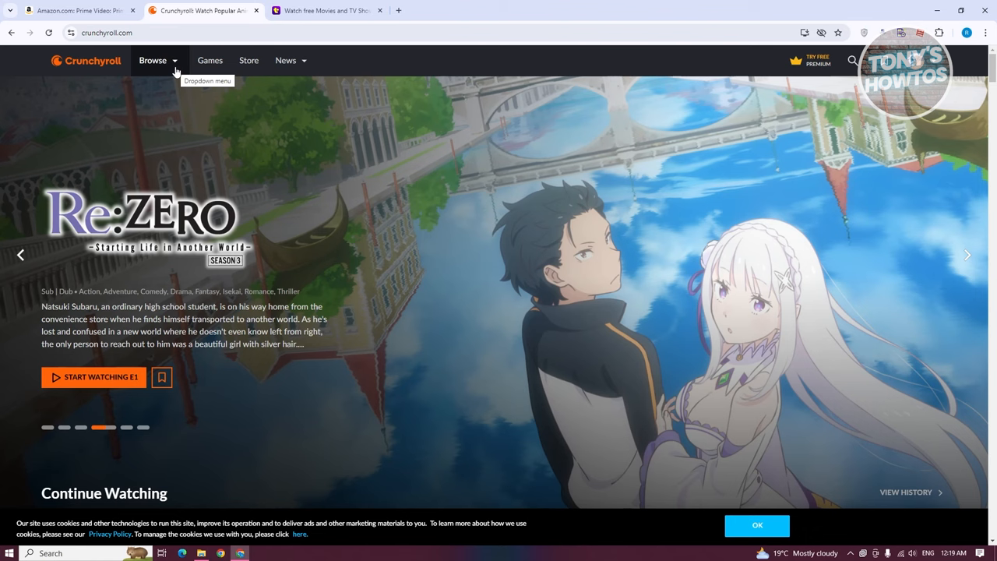
- Open Crunchyroll's Action genre page from Browse and scroll through its listings
left_click(153, 60)
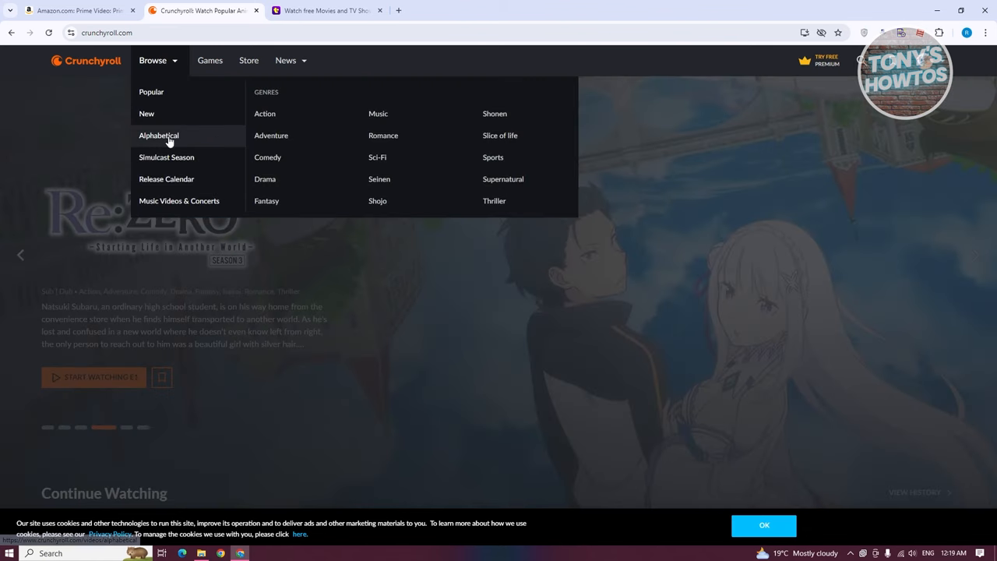
mouse_move(203, 148)
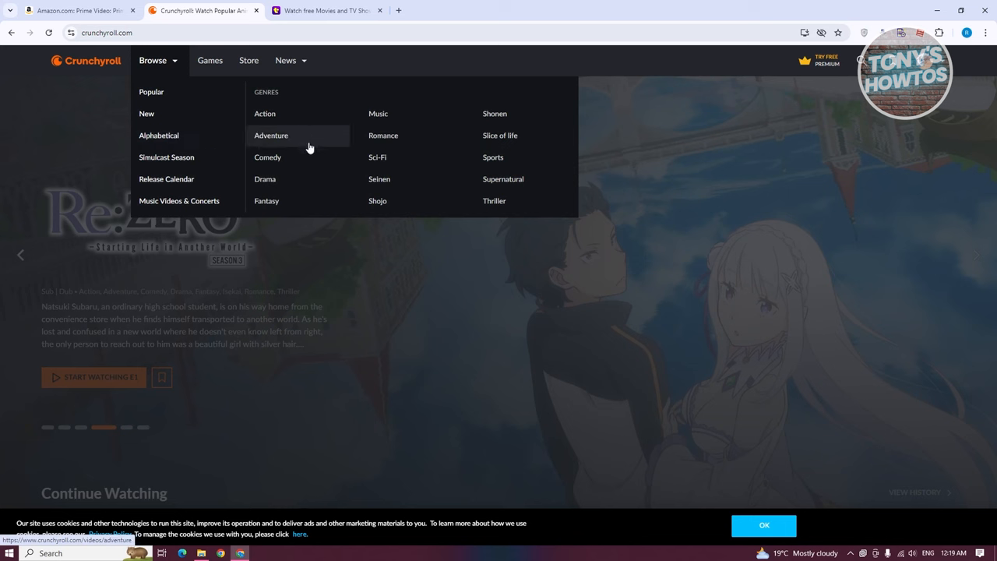
mouse_move(421, 157)
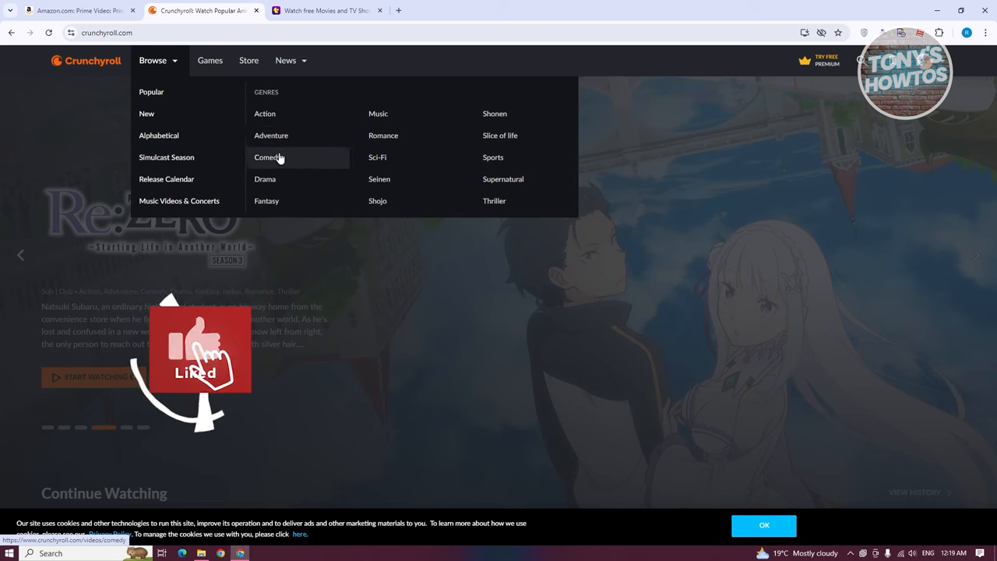
left_click(265, 113)
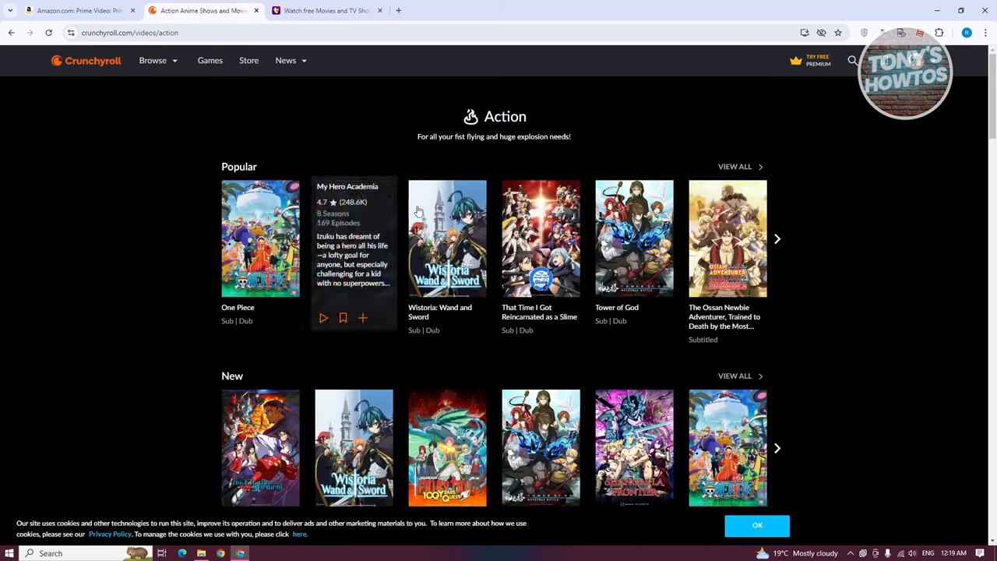
mouse_move(522, 239)
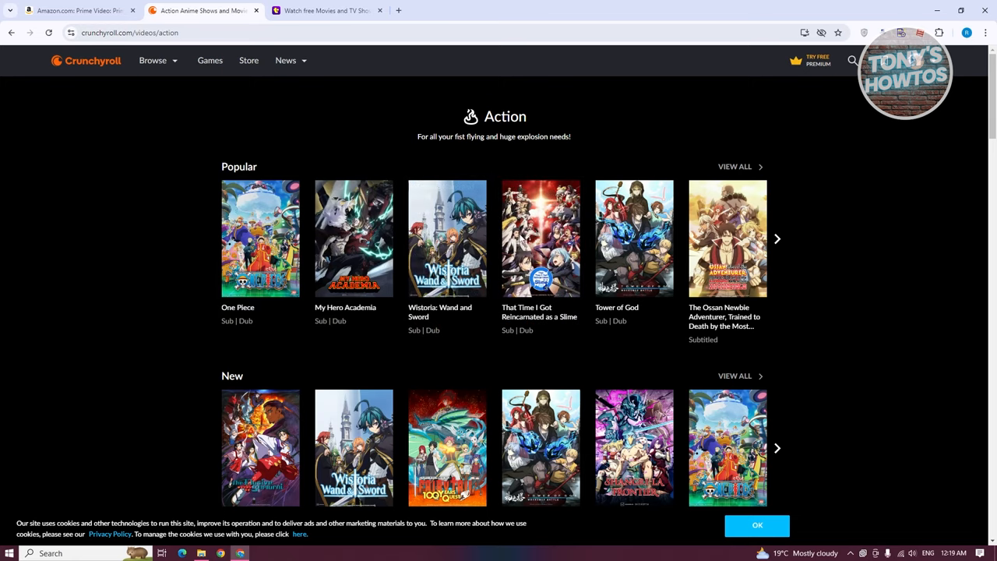
scroll("down", 3)
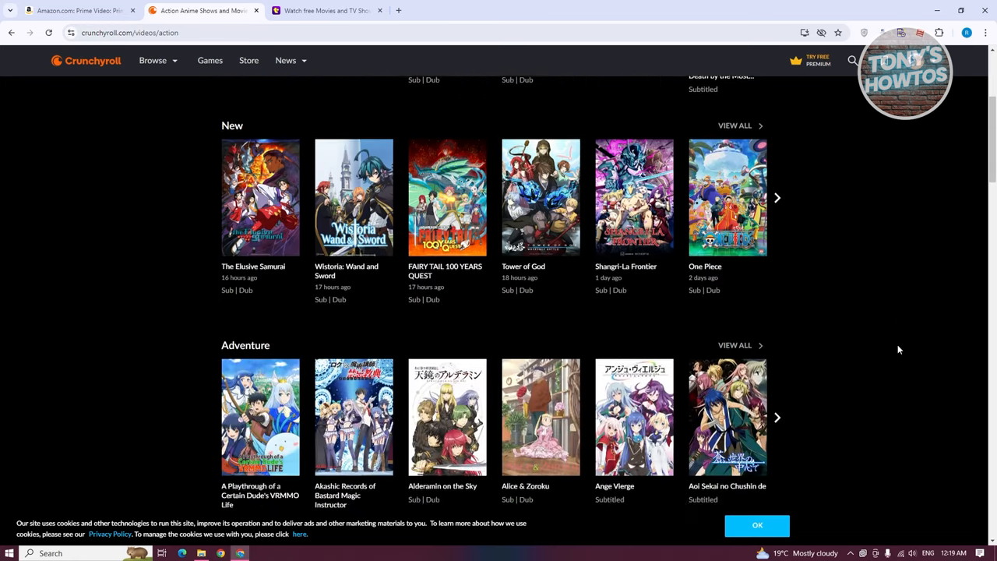
scroll("down", 3)
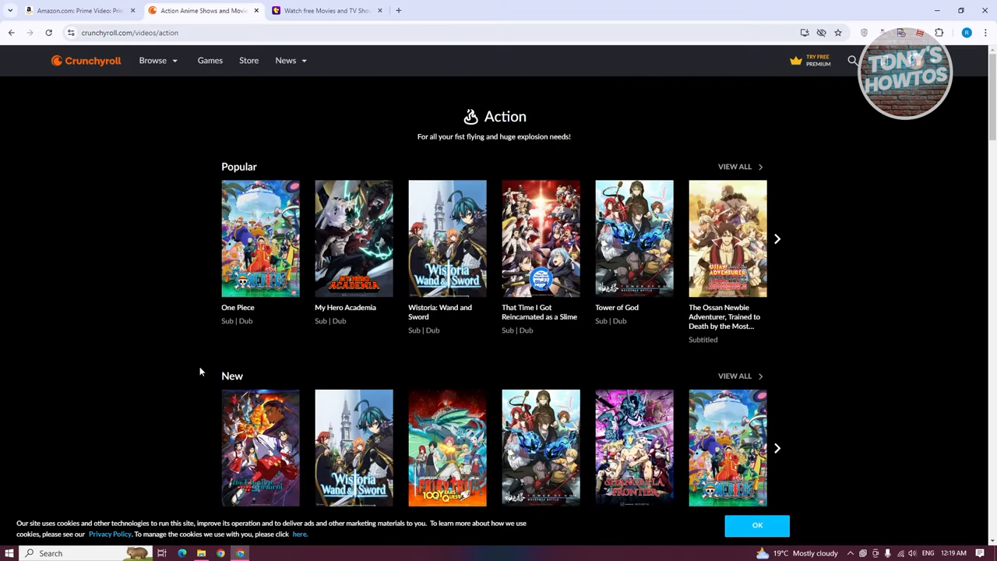
mouse_move(447, 238)
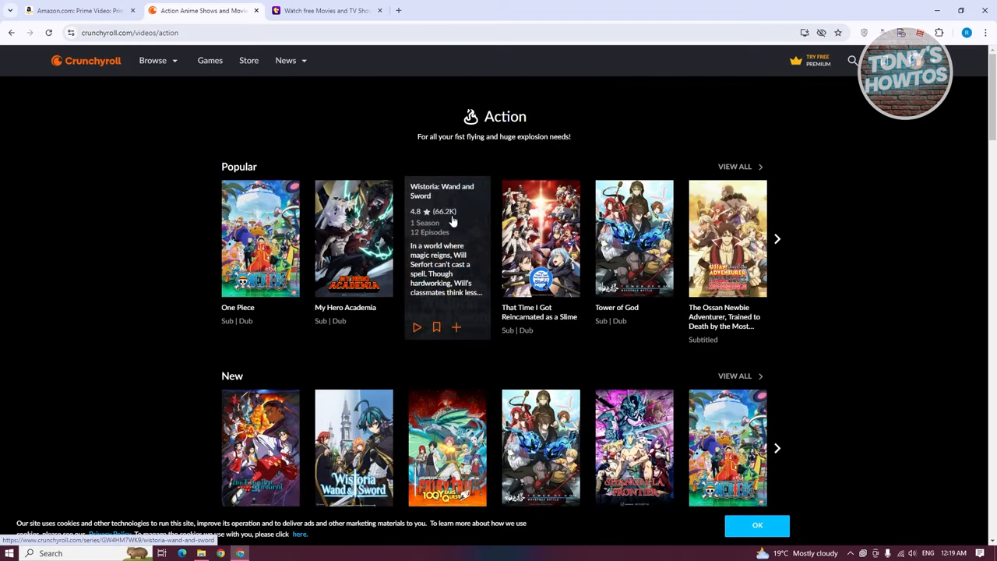
mouse_move(353, 238)
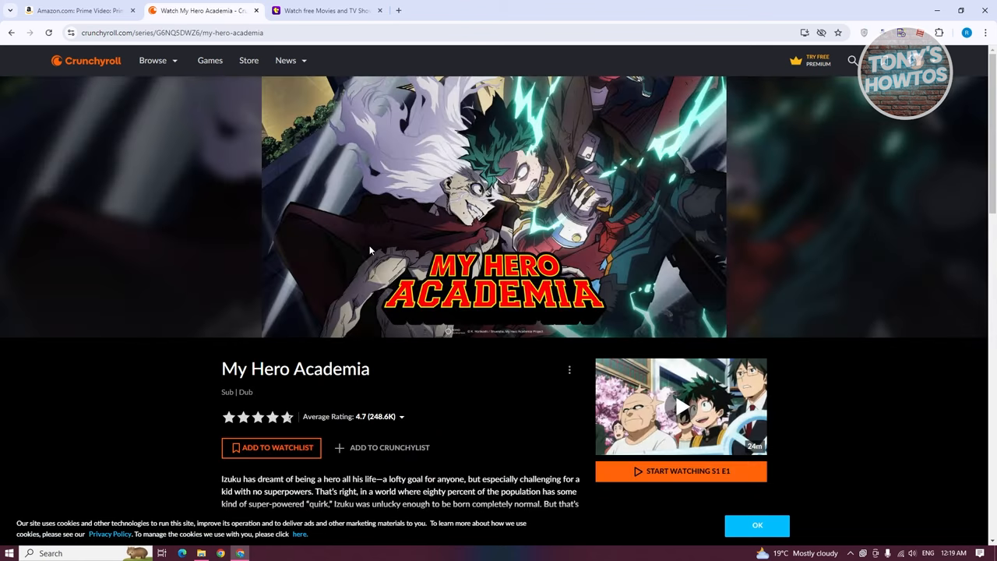
scroll("down", 3)
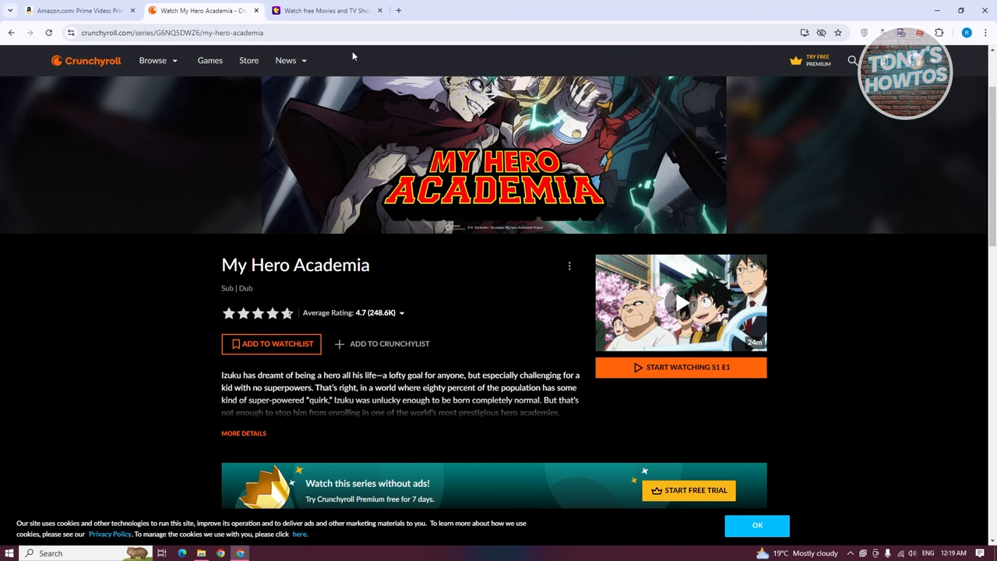
- Switch to the Tubi tab and show its Browse genres menu
left_click(327, 11)
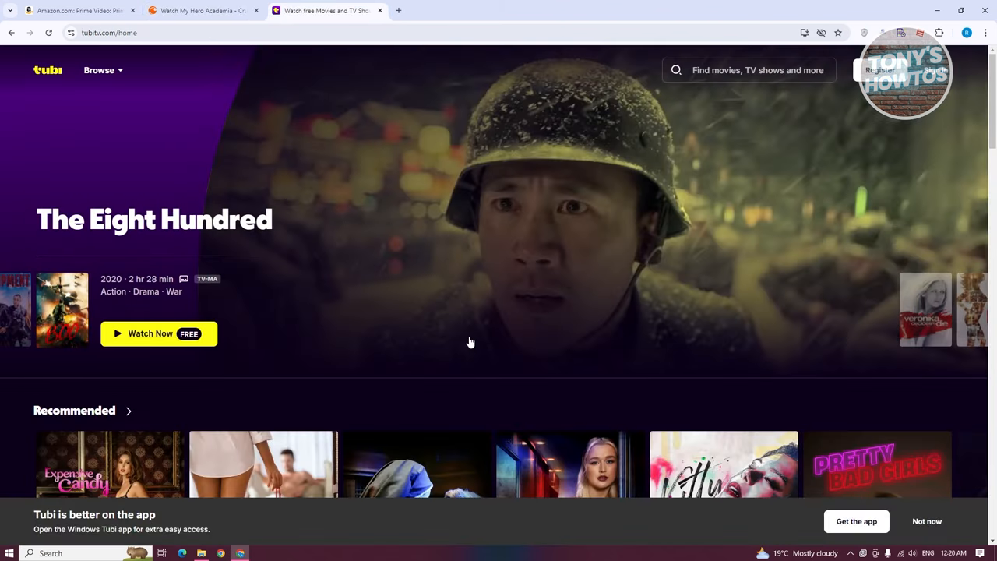
mouse_move(456, 328)
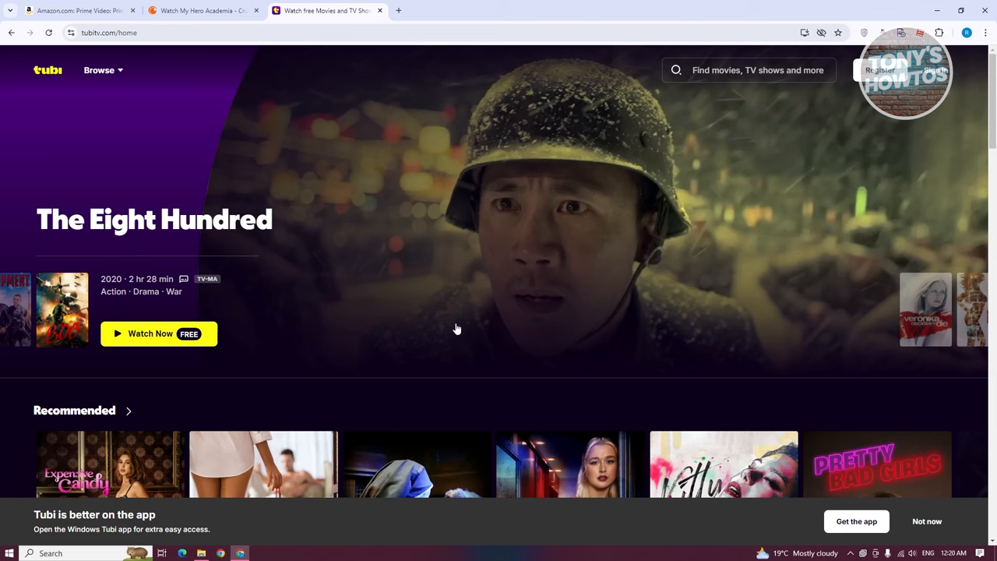
mouse_move(460, 324)
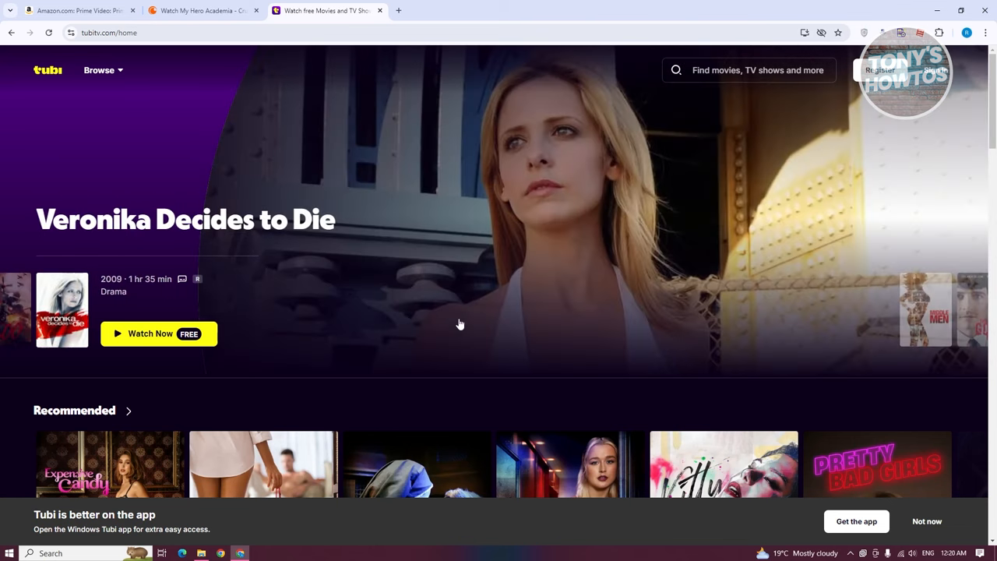
mouse_move(152, 112)
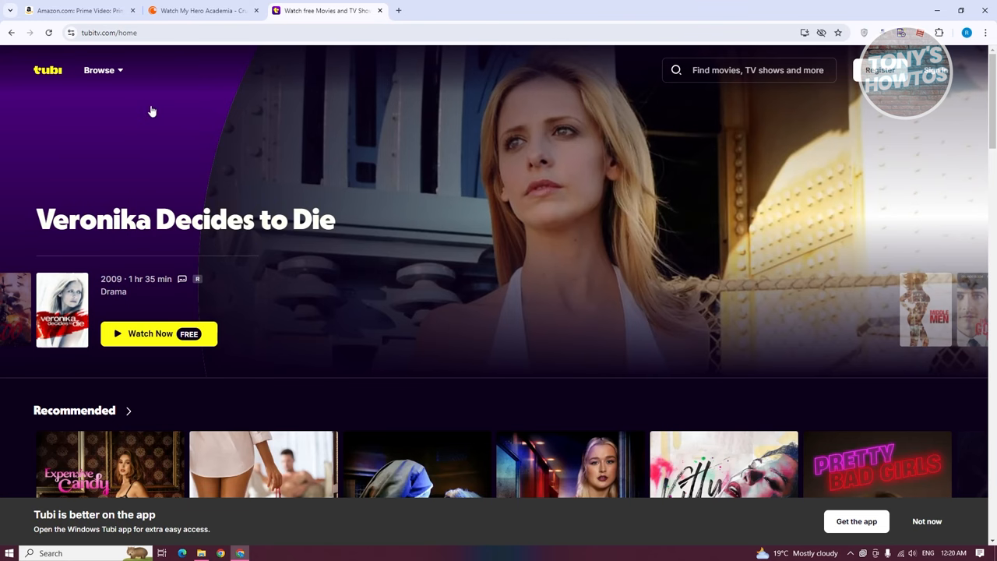
left_click(99, 70)
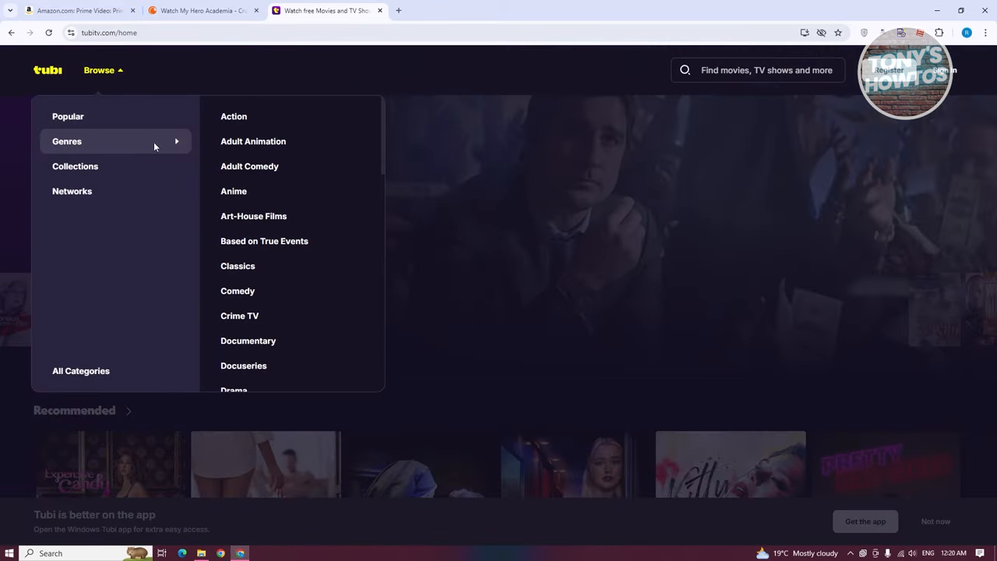
- Open Tubi's Anime genre and scroll through titles like Monsuno and Yu-Gi-Oh!
left_click(234, 191)
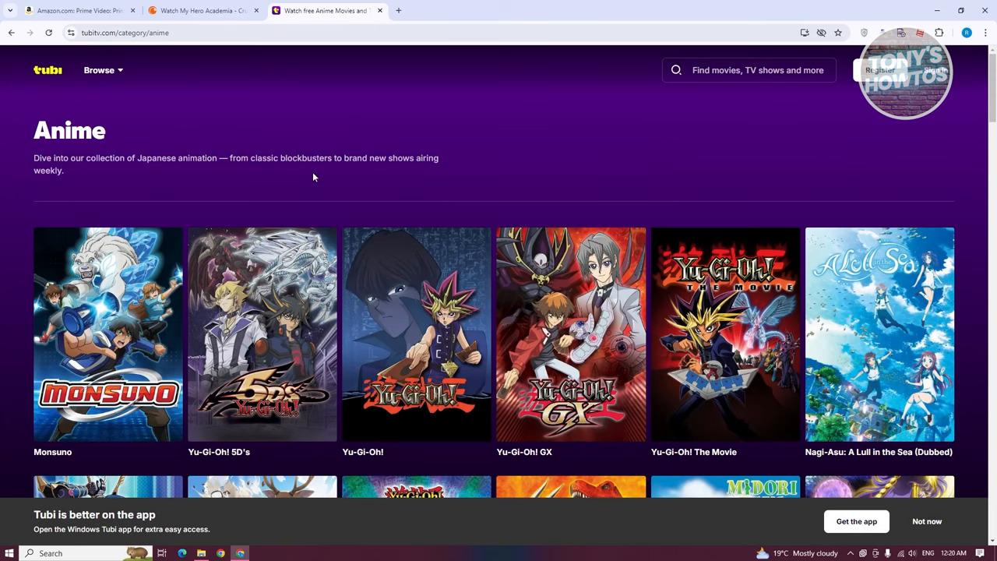
scroll("down", 3)
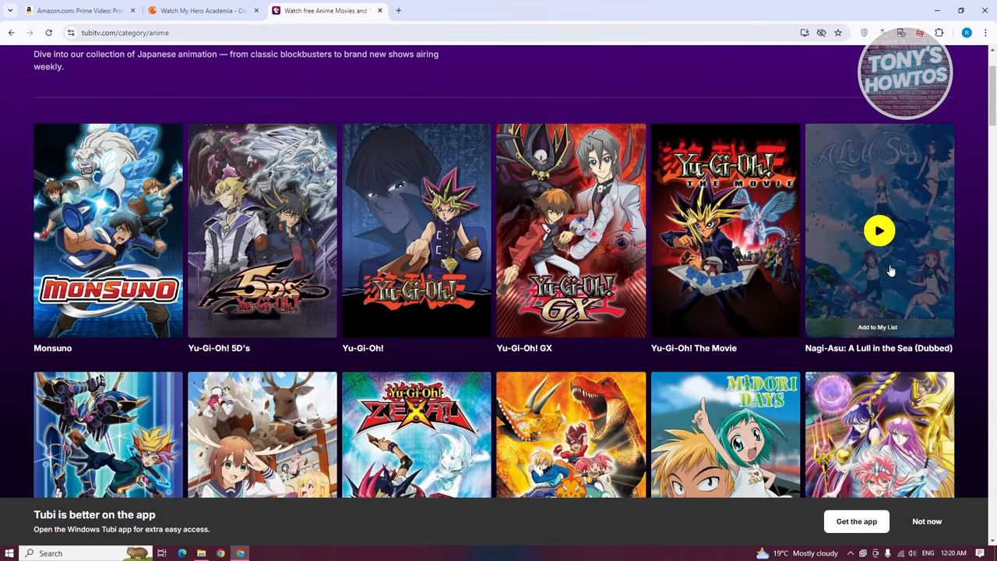
scroll("down", 3)
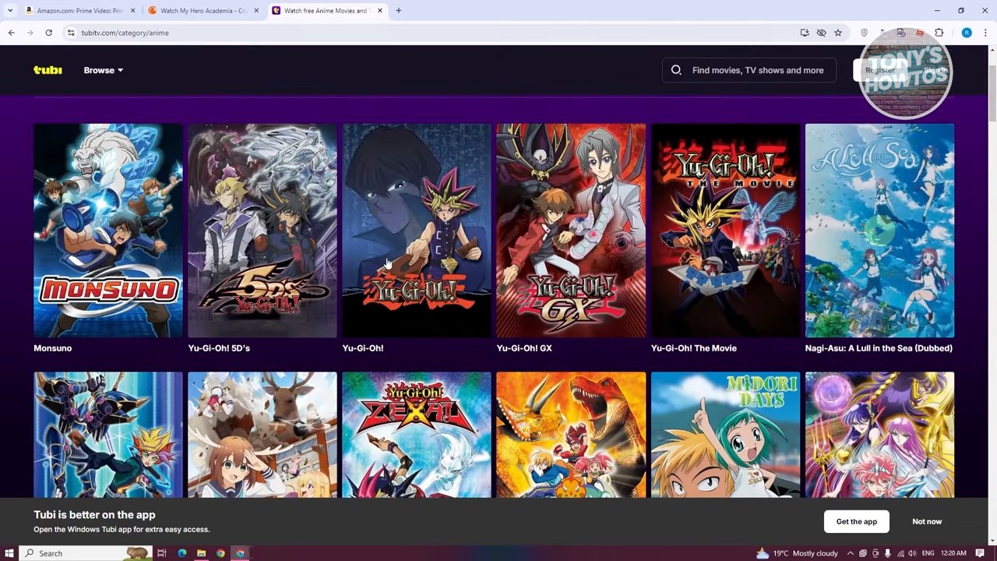
- Open the Nagi-Asu: A Lull in the Sea (Dubbed) page to see its Season 1 episodes
left_click(879, 230)
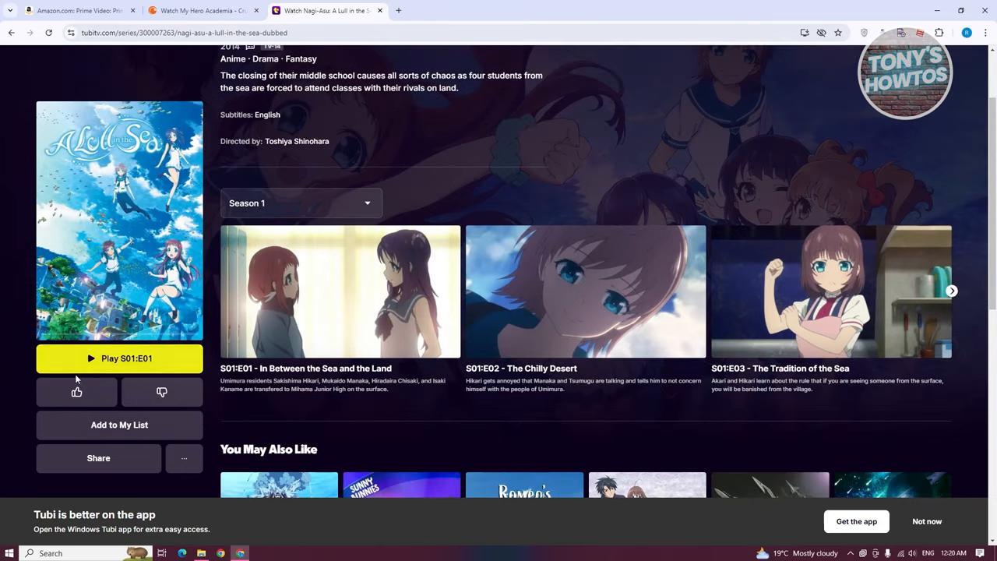
mouse_move(120, 456)
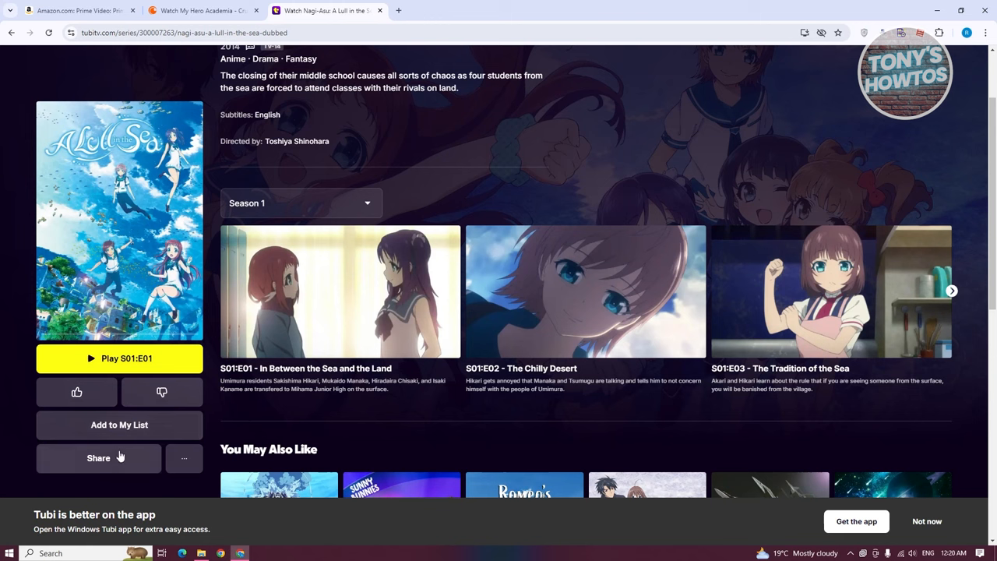
mouse_move(122, 480)
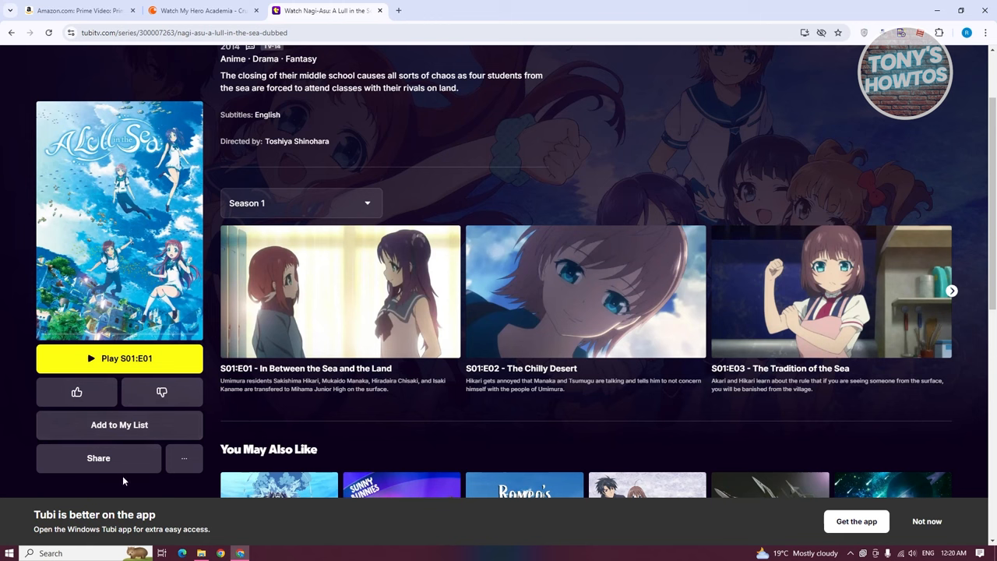
mouse_move(589, 424)
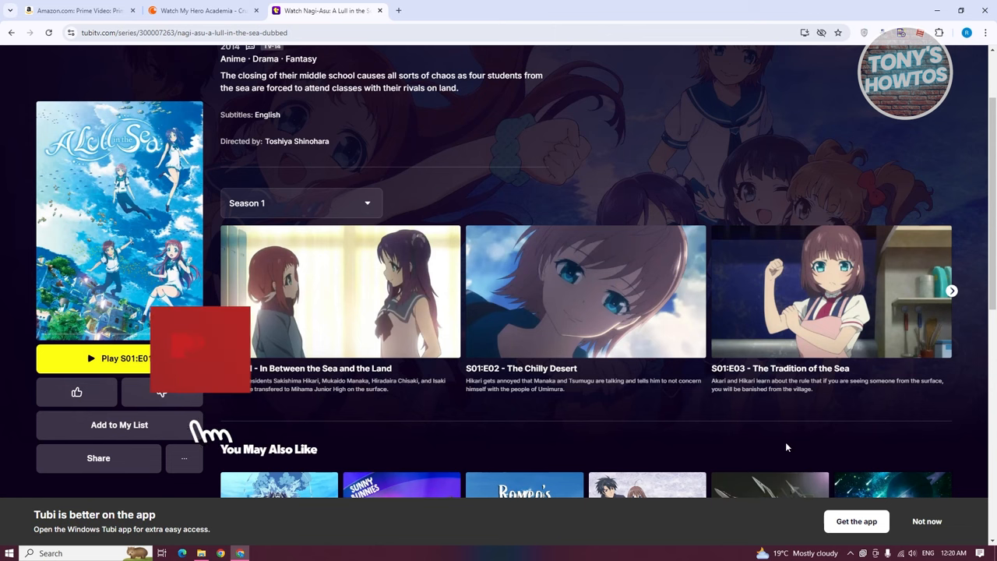
left_click(77, 392)
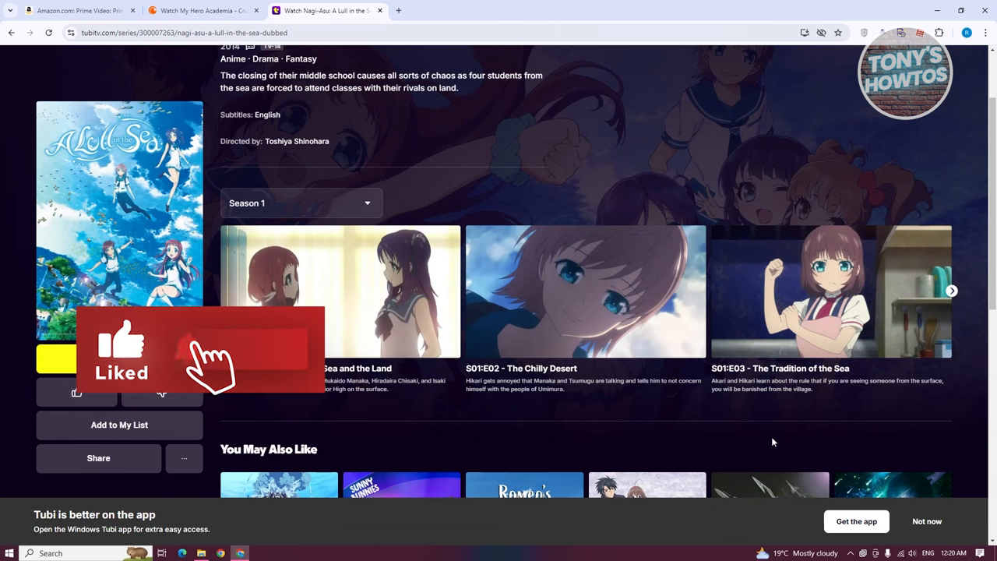